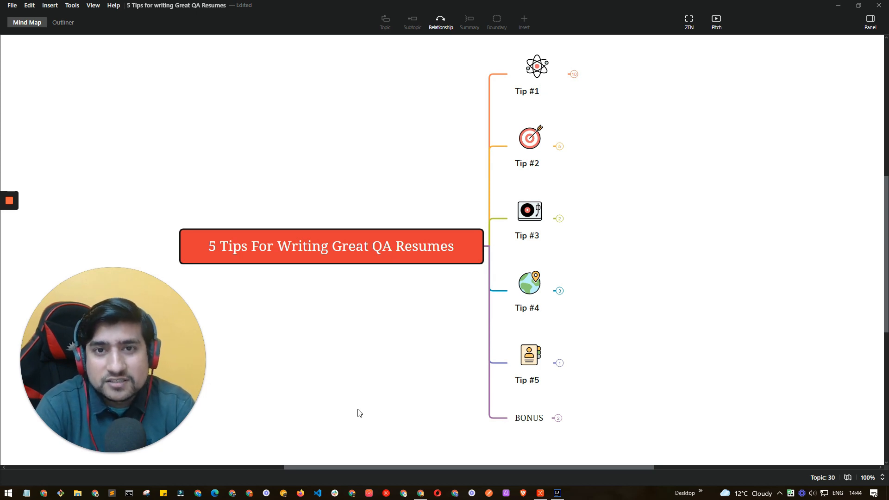
- Unfold Tip #1 and review its Freshers and QA Experience subtopics with the internship point
left_click(536, 65)
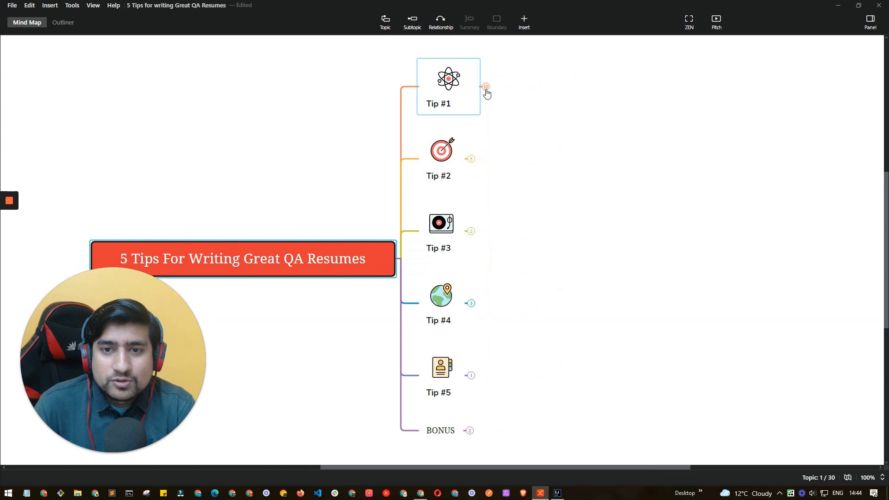
left_click(486, 89)
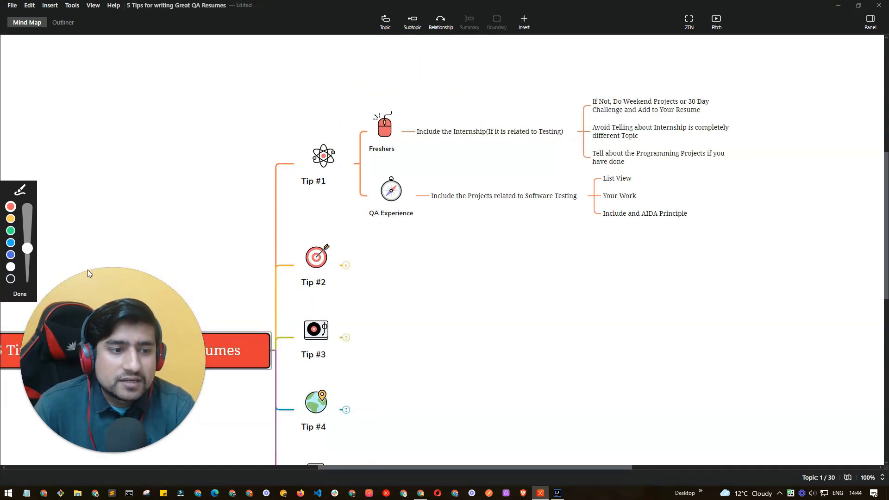
mouse_move(380, 100)
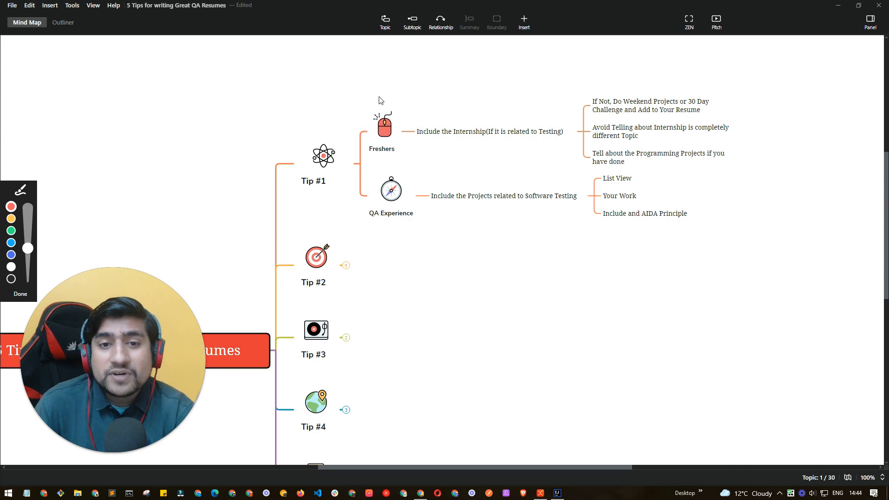
left_click(382, 123)
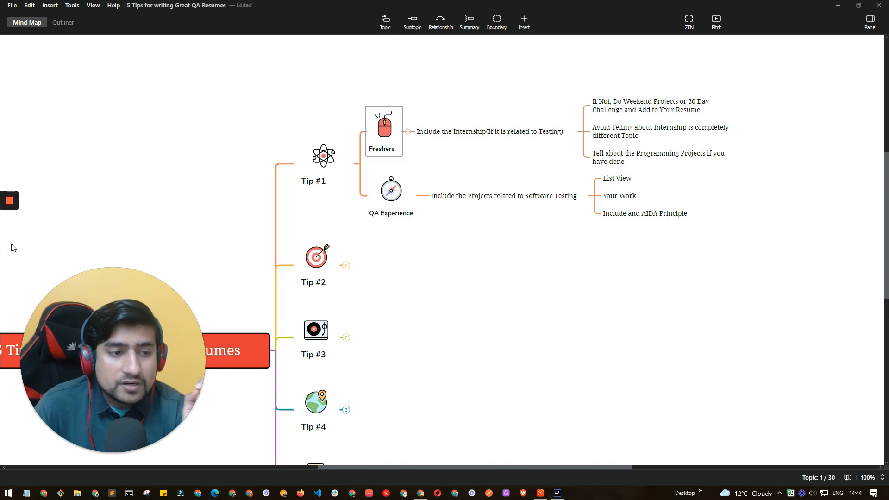
left_click(383, 124)
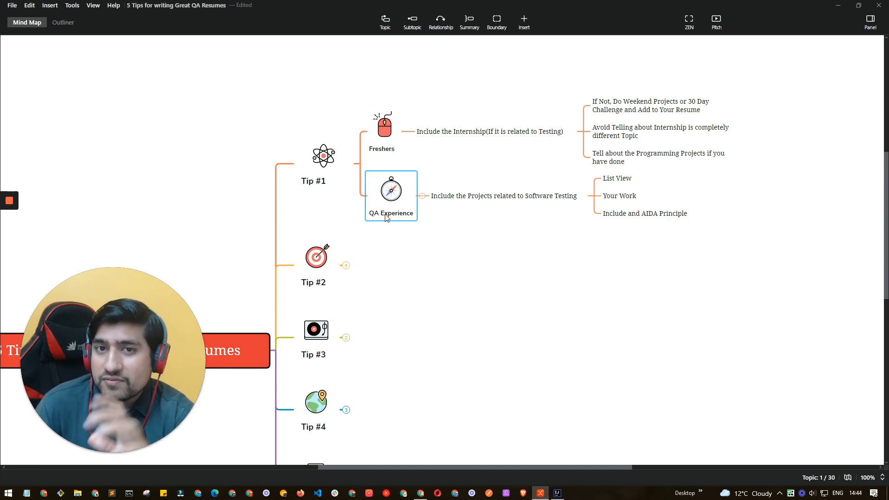
left_click(494, 131)
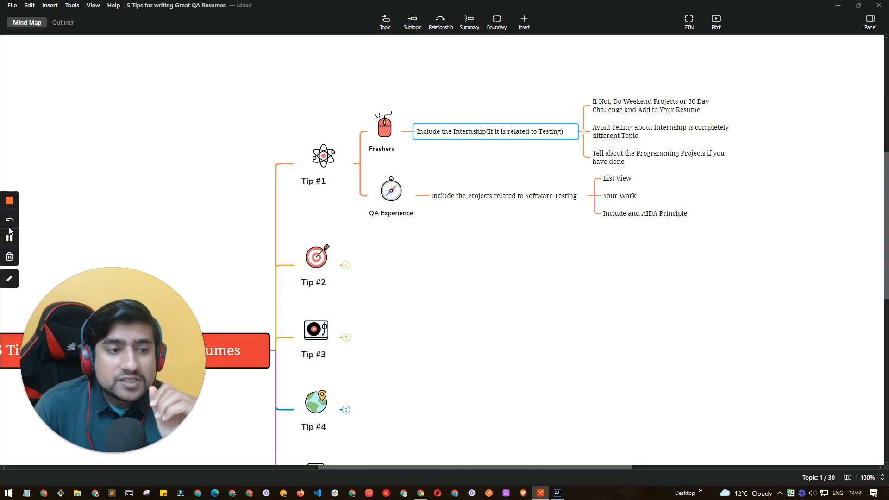
left_click(10, 278)
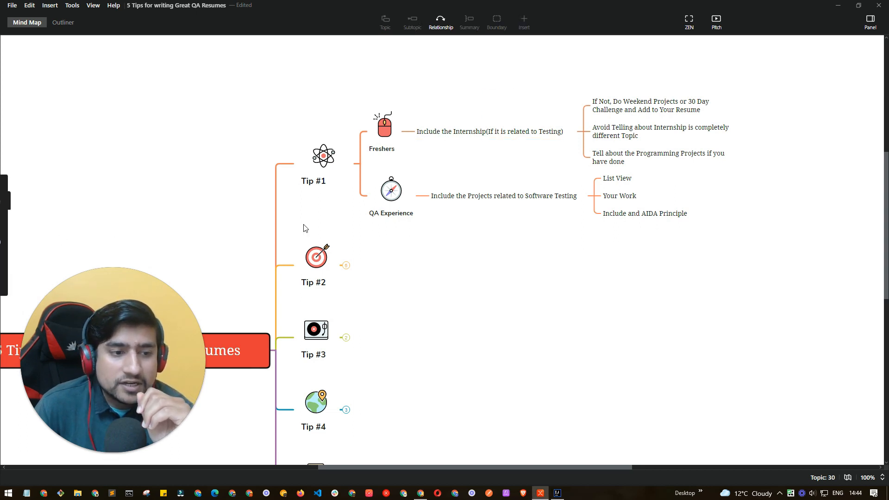
left_click(489, 130)
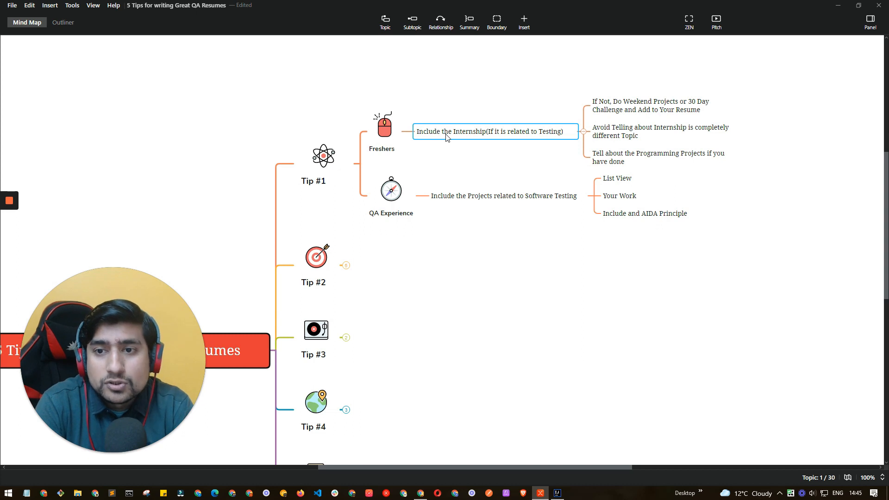
mouse_move(504, 107)
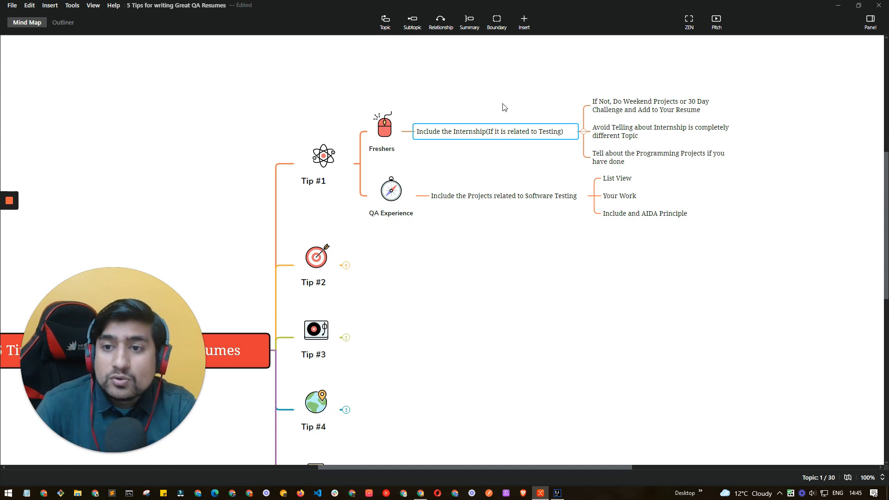
left_click(651, 106)
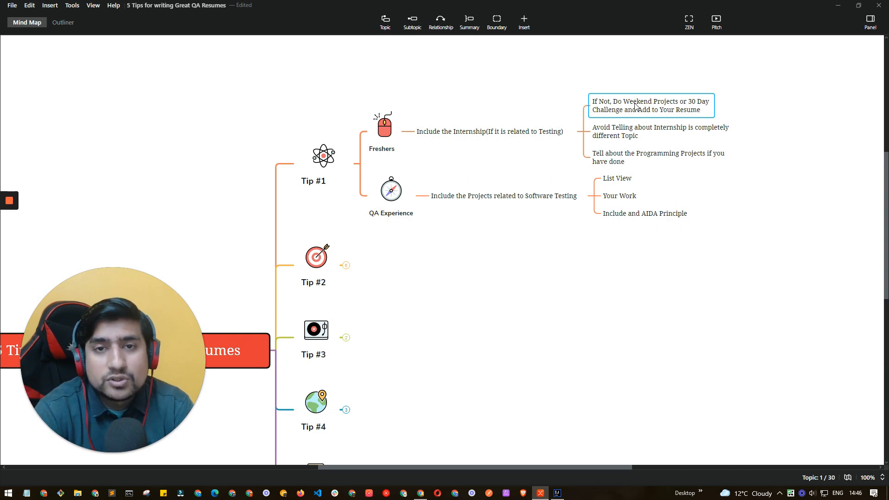
mouse_move(643, 54)
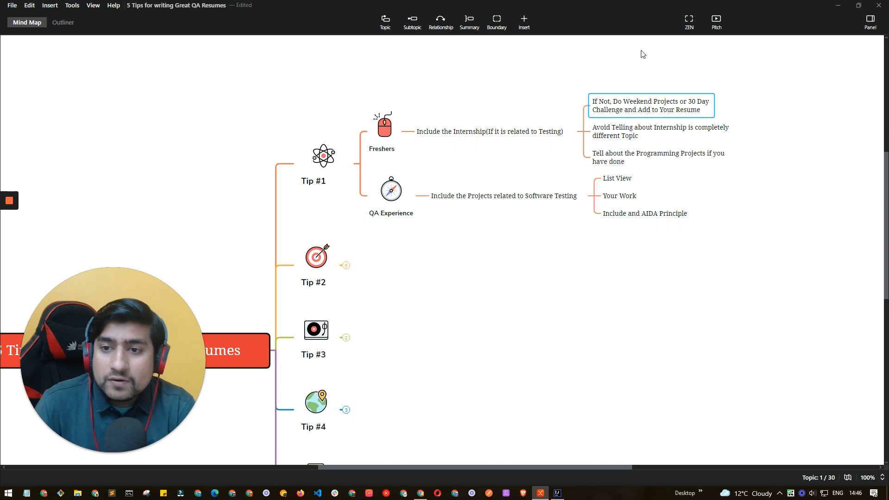
left_click(660, 131)
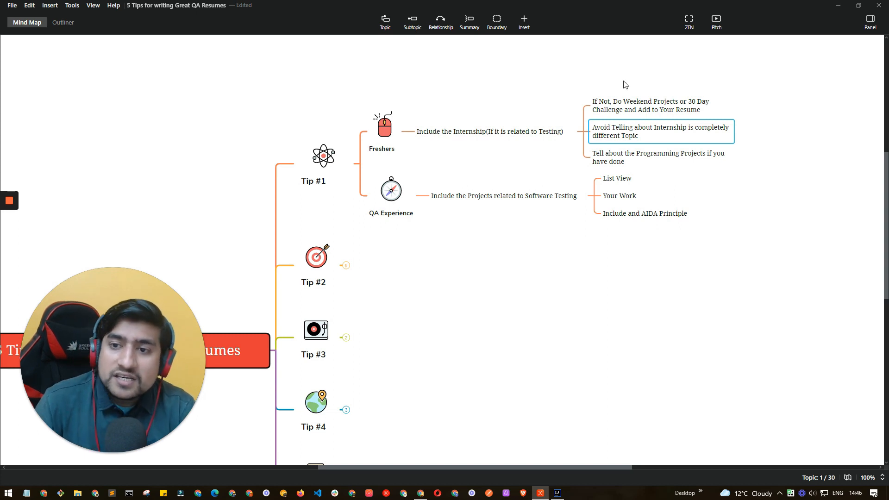
left_click(659, 157)
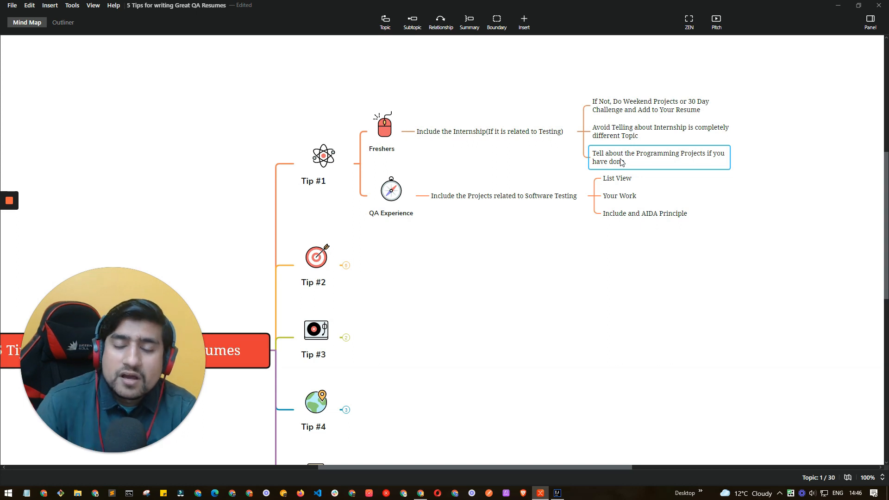
left_click(506, 196)
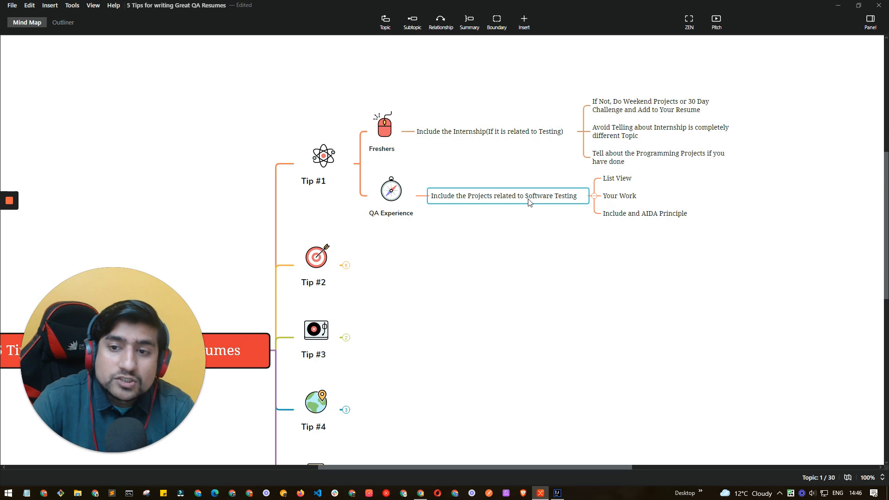
left_click(617, 178)
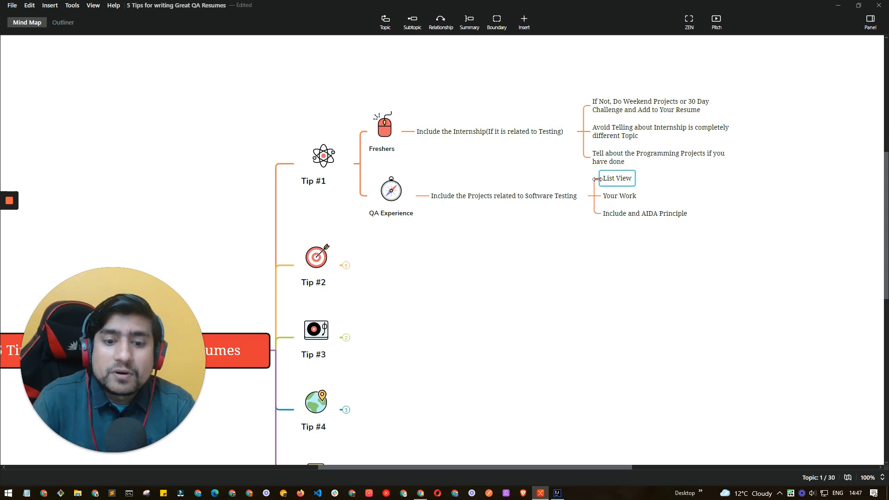
- View the sample resume PDF's work experience section in Chrome, then return to XMind
left_click(196, 7)
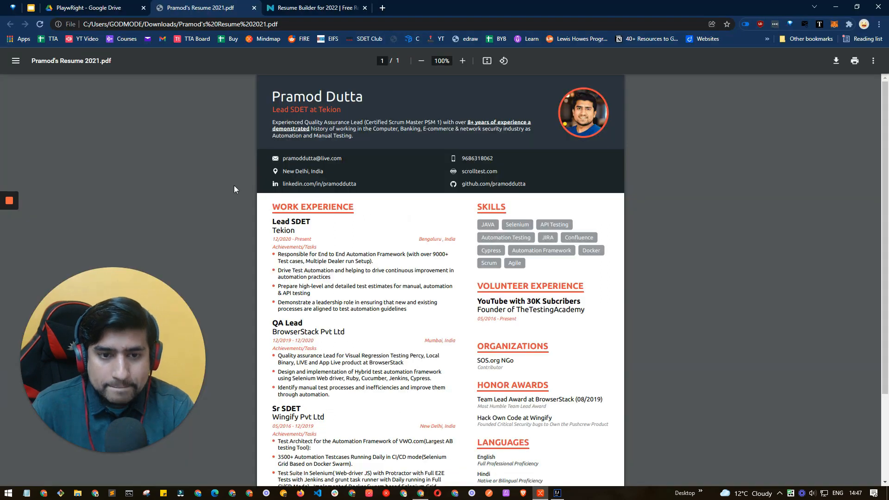
scroll("down", 3)
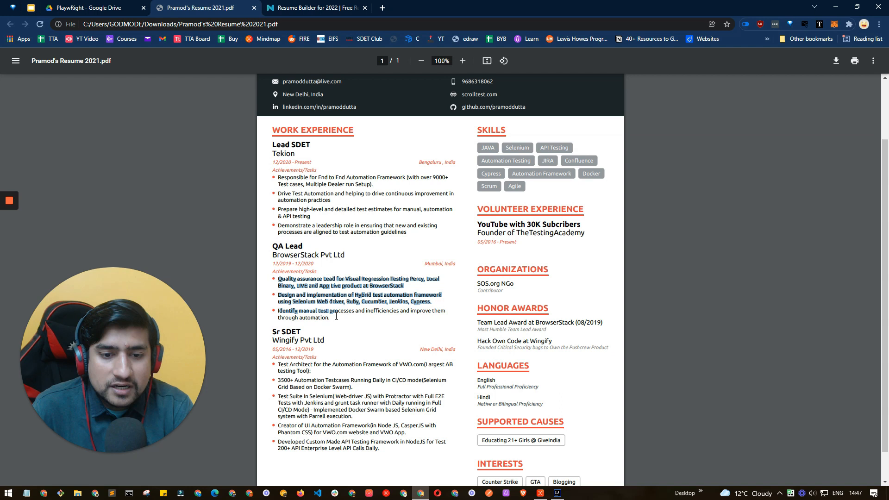
left_click(334, 316)
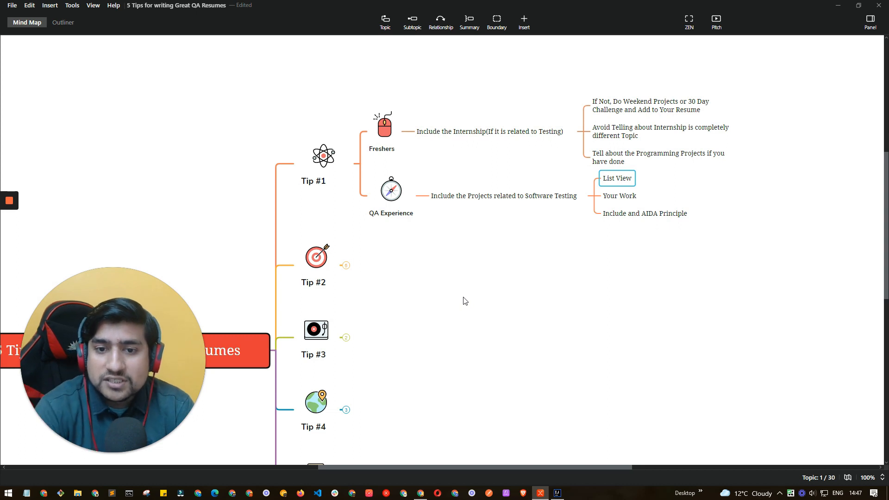
left_click(620, 195)
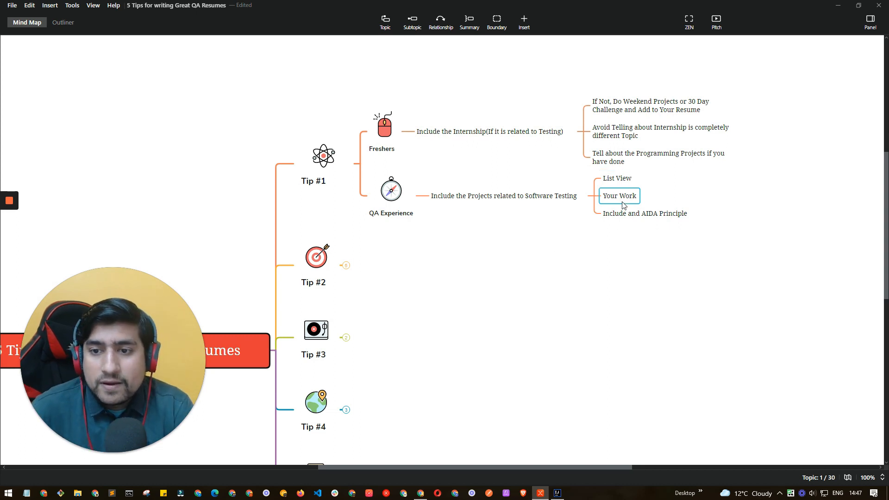
left_click(645, 213)
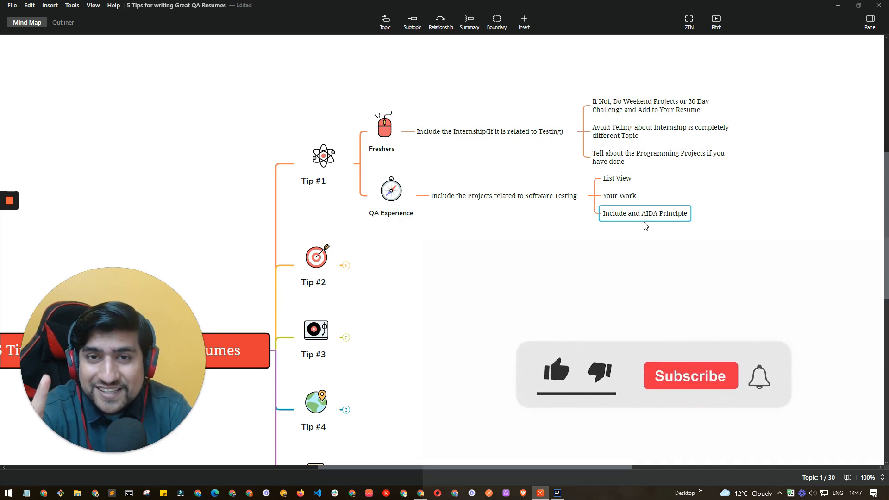
left_click(555, 372)
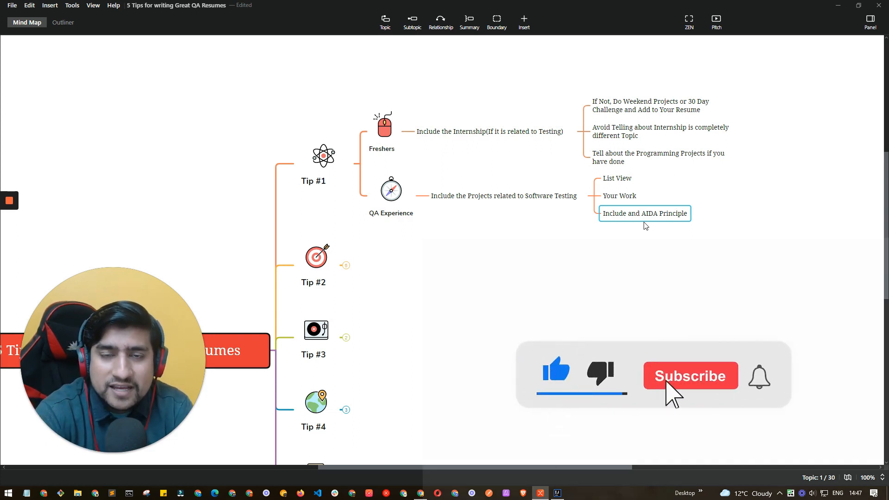
left_click(690, 375)
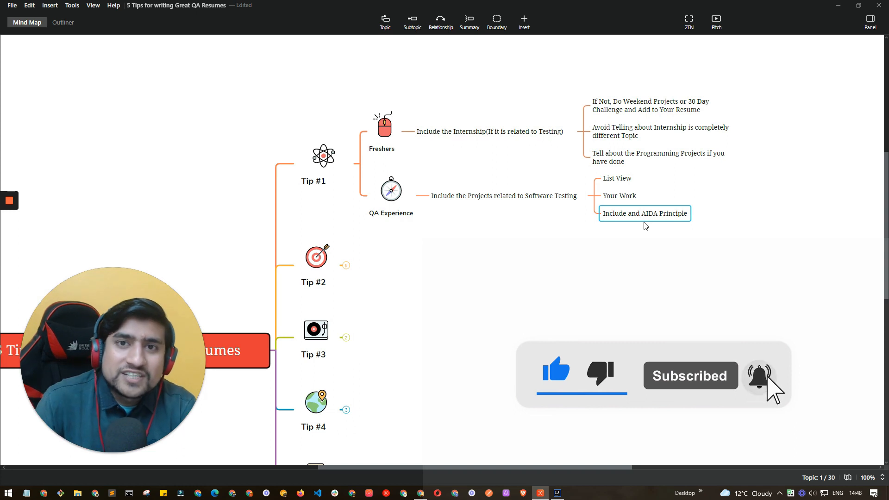
- Unfold Tip #2 and review its avoid-2-page-resume, No Long Description and novaresume.com points
left_click(316, 265)
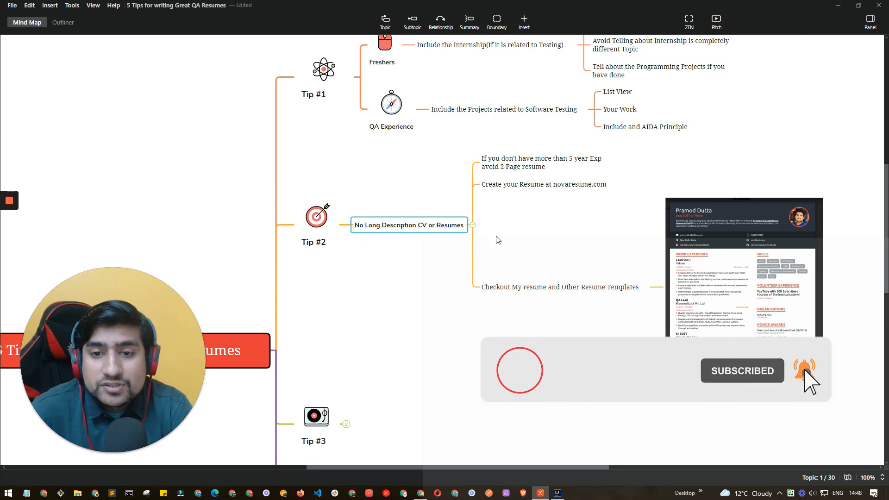
left_click(541, 162)
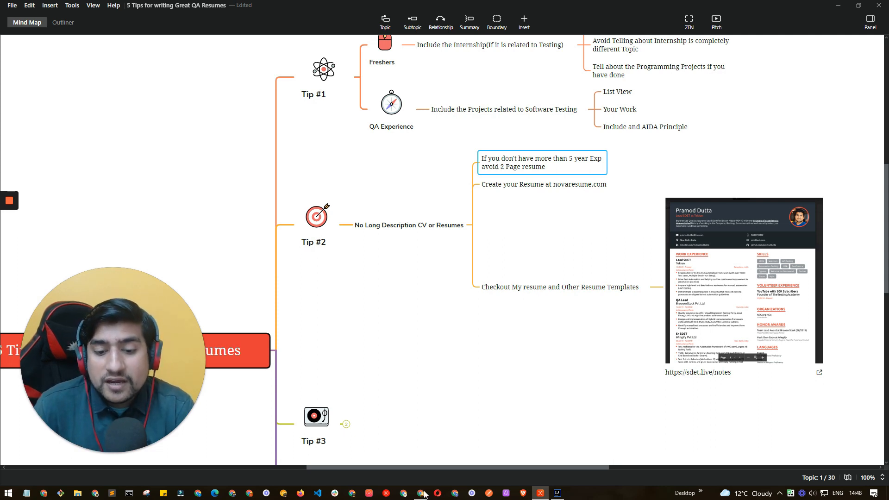
scroll("down", 3)
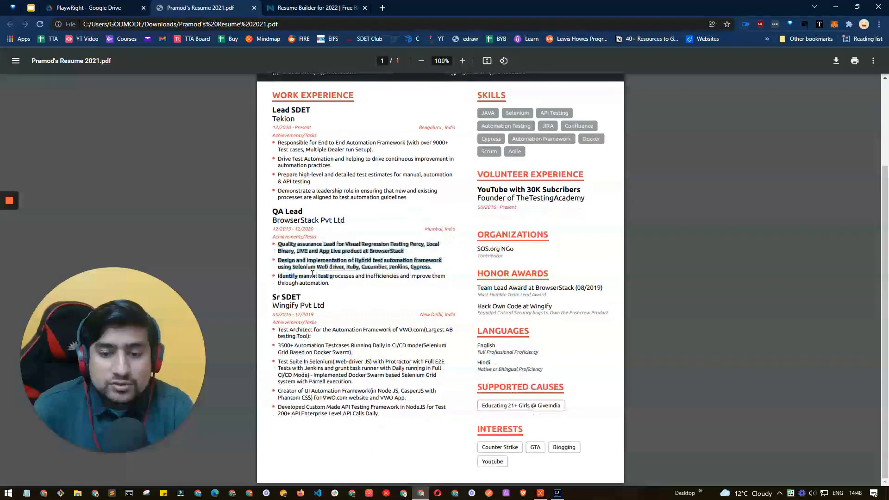
scroll("up", 3)
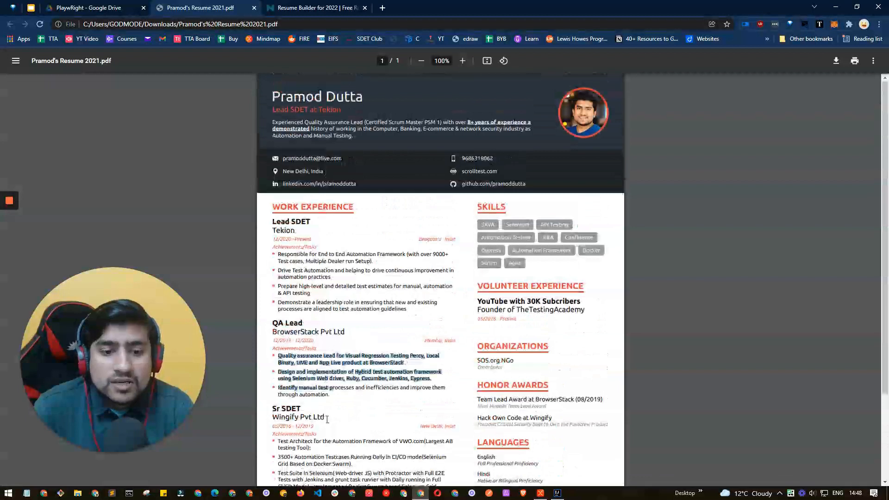
scroll("down", 3)
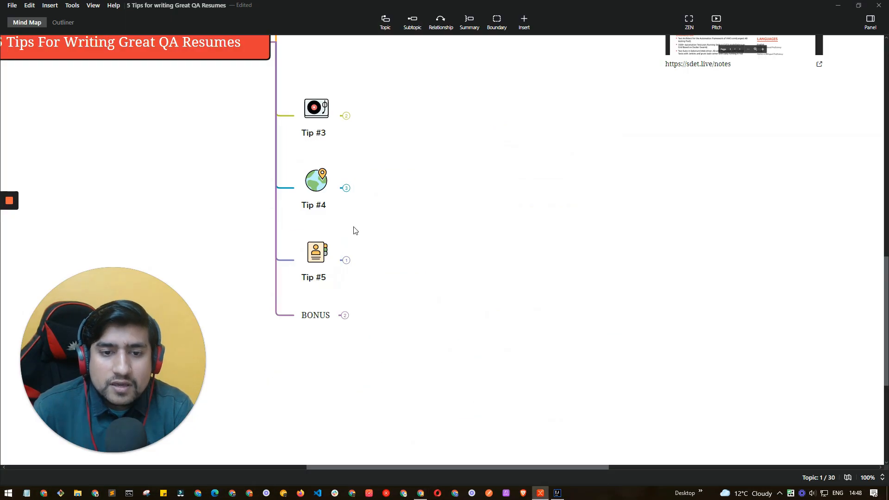
scroll("up", 3)
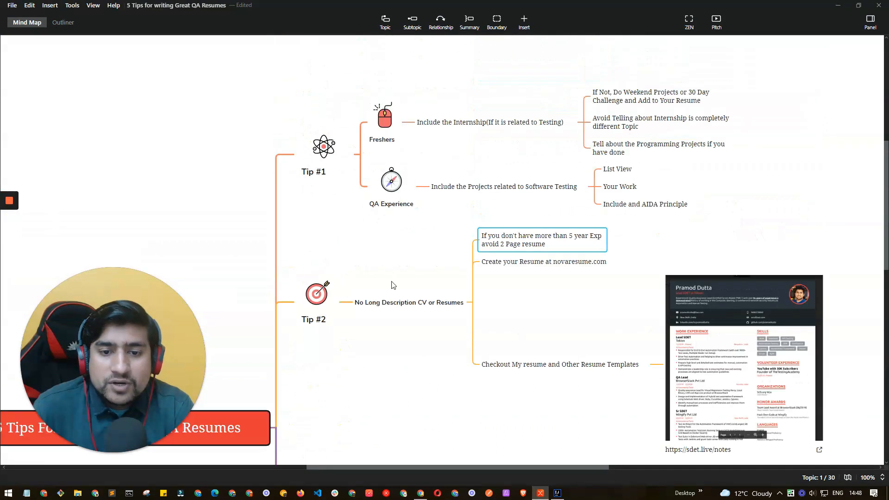
left_click(409, 302)
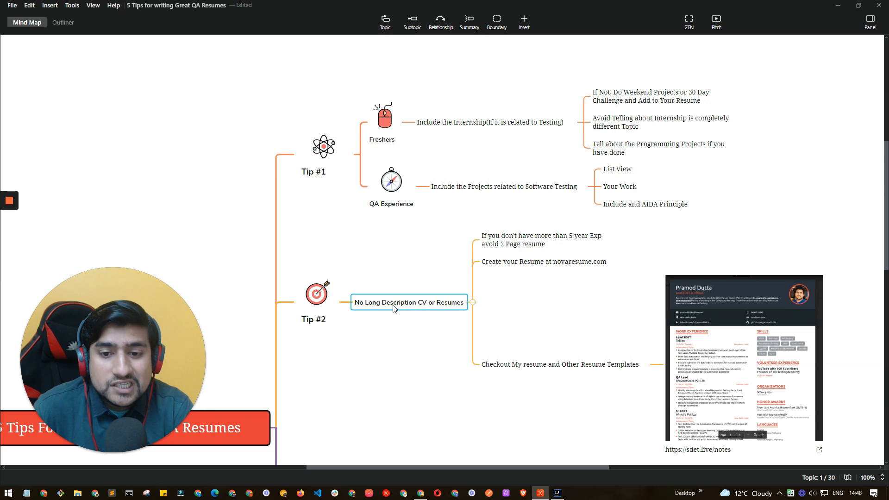
left_click(543, 261)
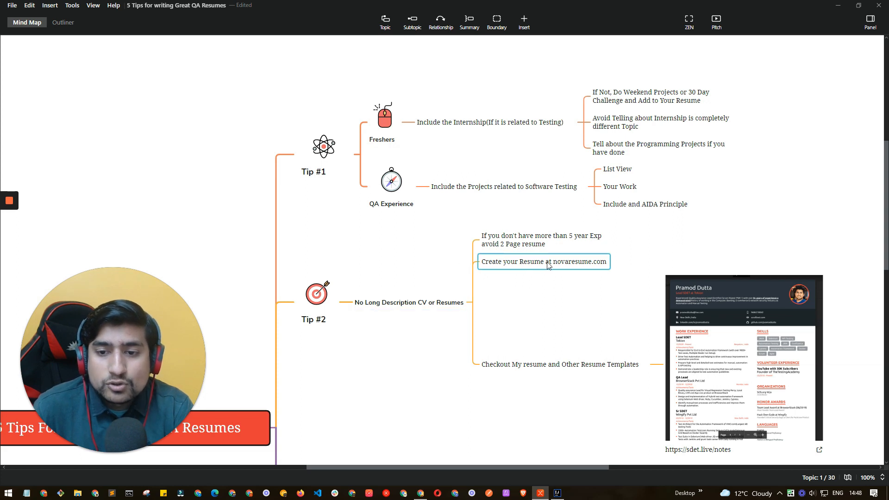
- Check the sample resume PDF and the novoresume page in Chrome, ending on the PDF
left_click(196, 8)
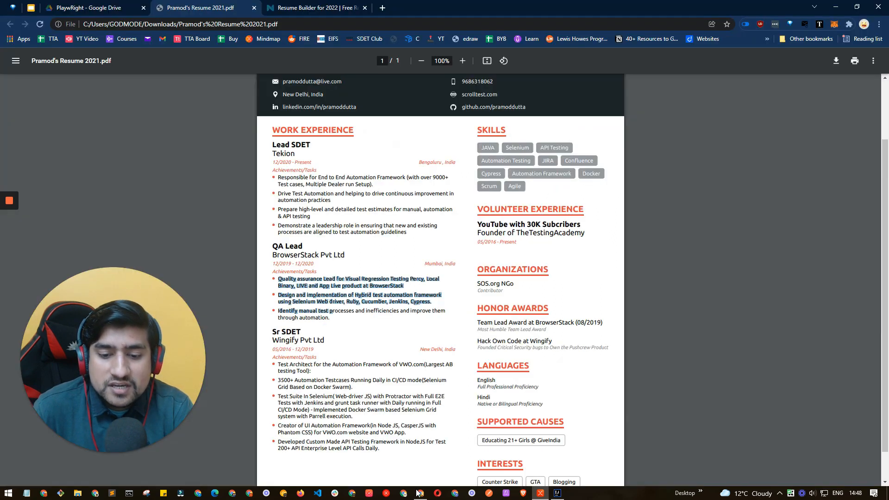
mouse_move(358, 250)
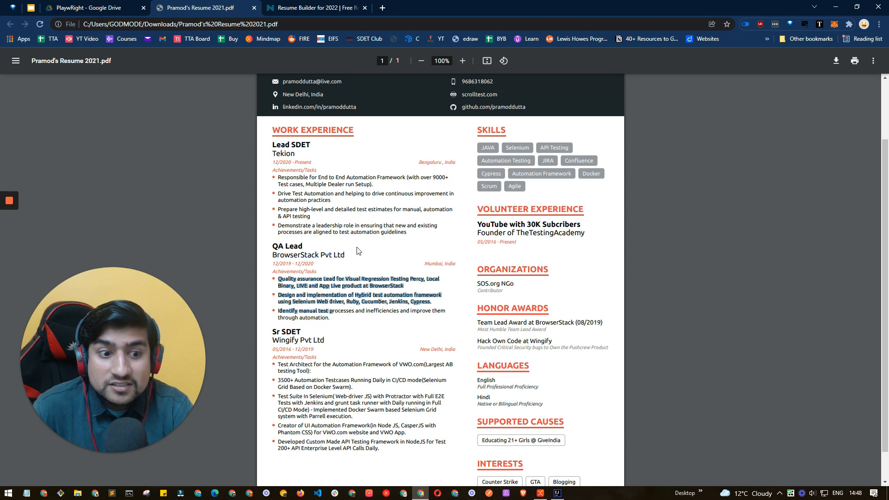
scroll("up", 3)
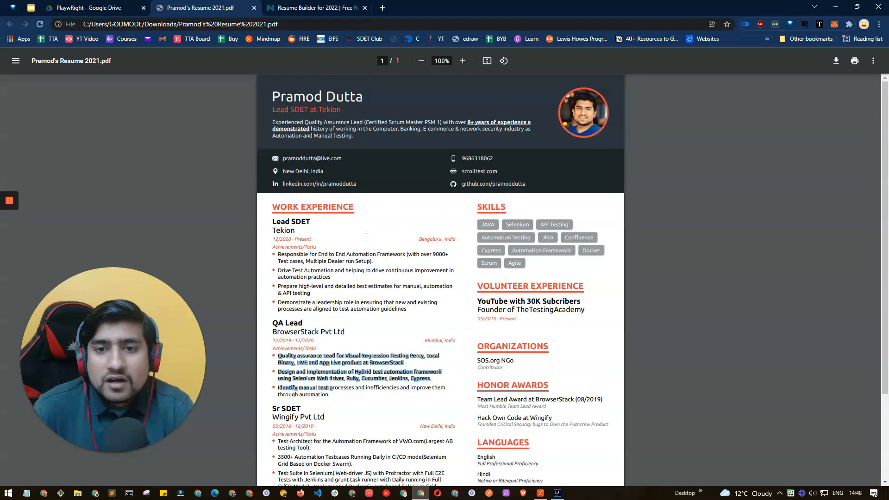
left_click(316, 7)
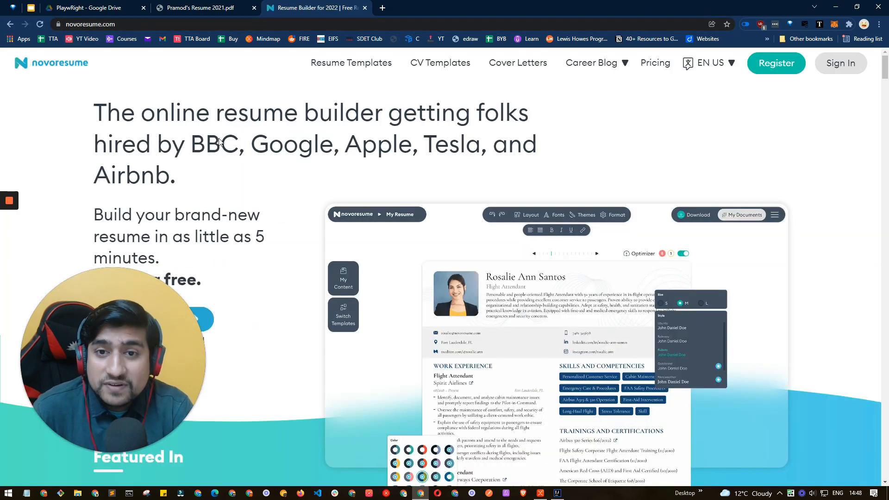
mouse_move(655, 63)
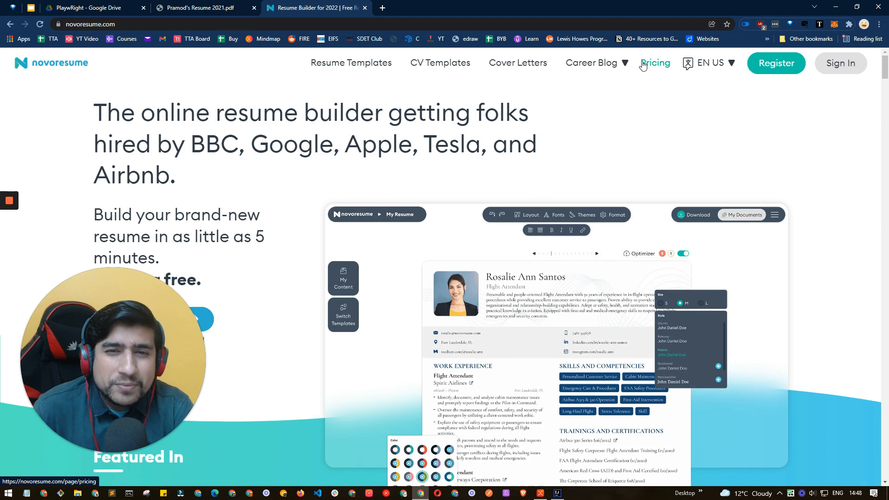
left_click(199, 7)
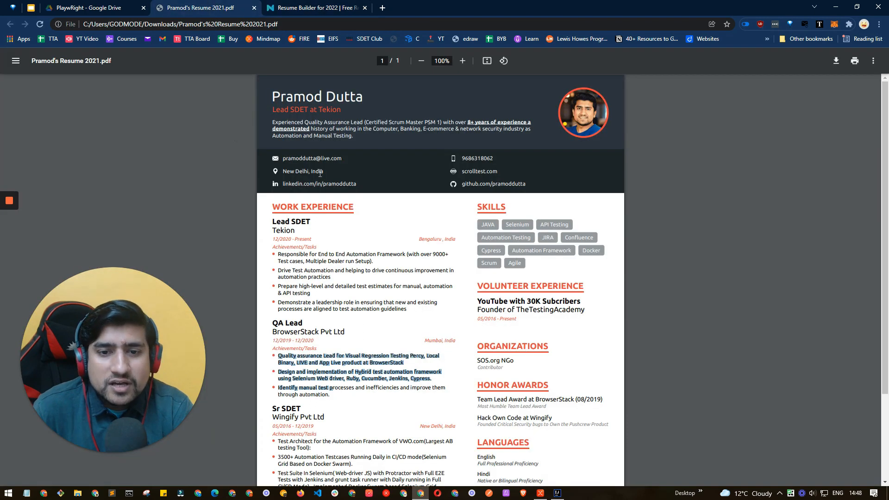
mouse_move(343, 183)
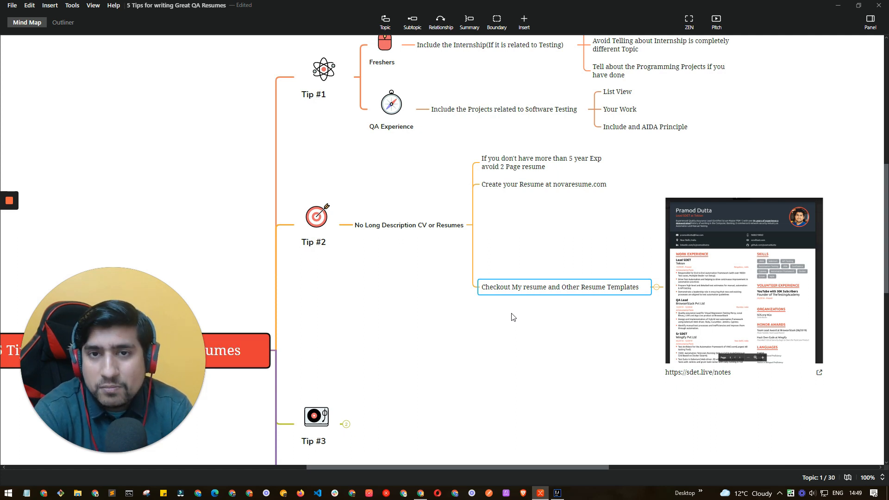
- Scroll the map to Tip #3's keywords-and-description point with its attached resume images
scroll("down", 3)
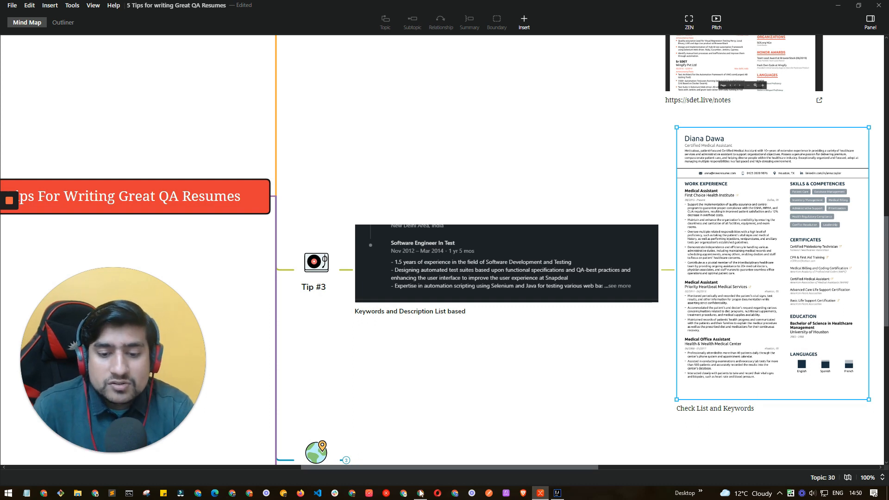
- Browse novoresume's CV Templates page in Chrome before returning to the map
left_click(316, 7)
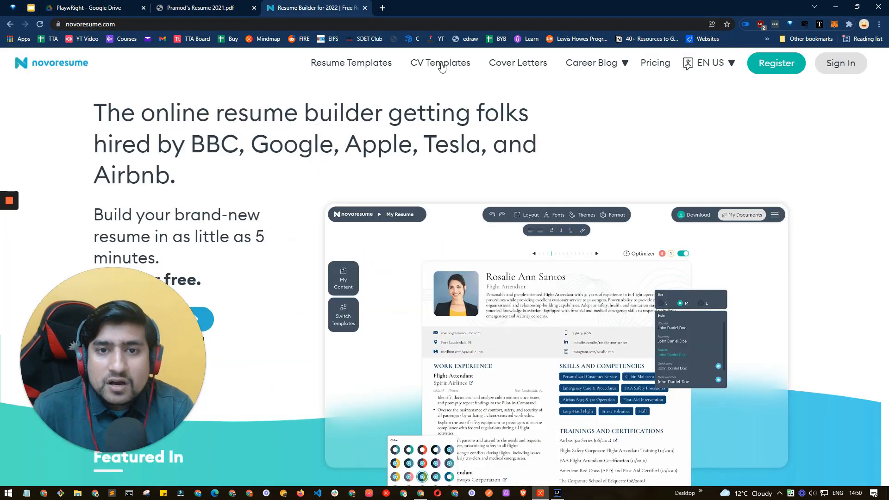
left_click(440, 63)
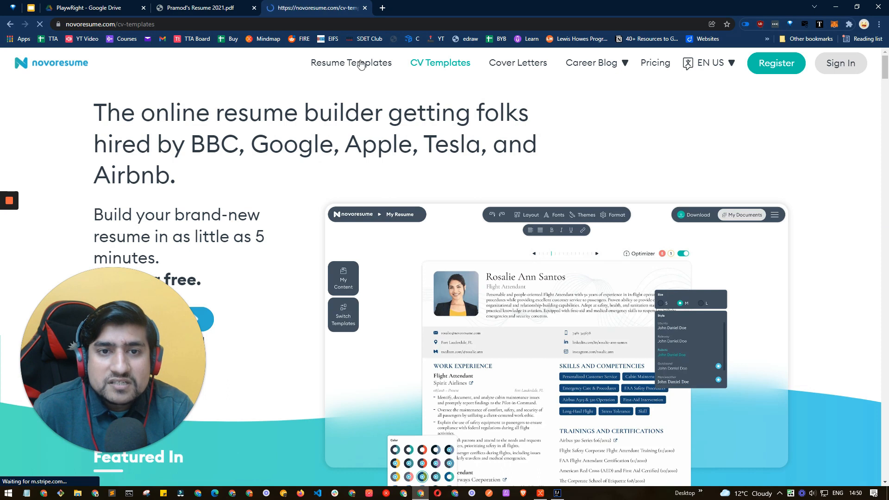
left_click(439, 63)
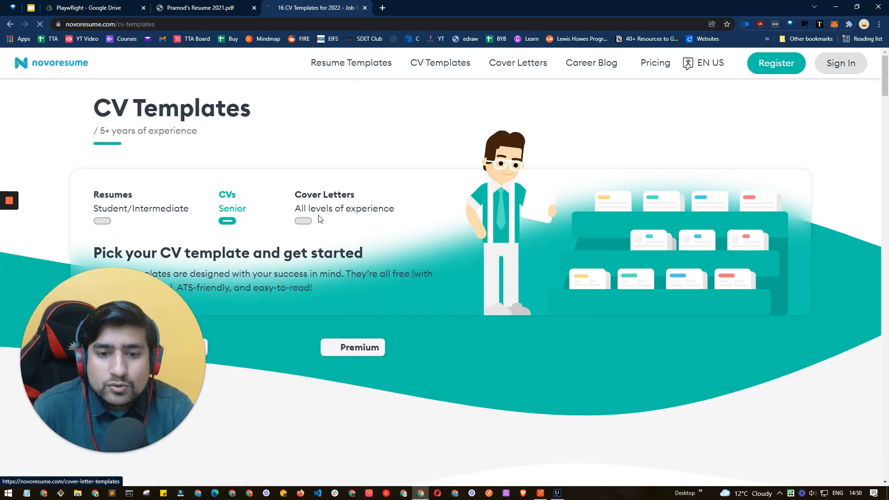
scroll("down", 3)
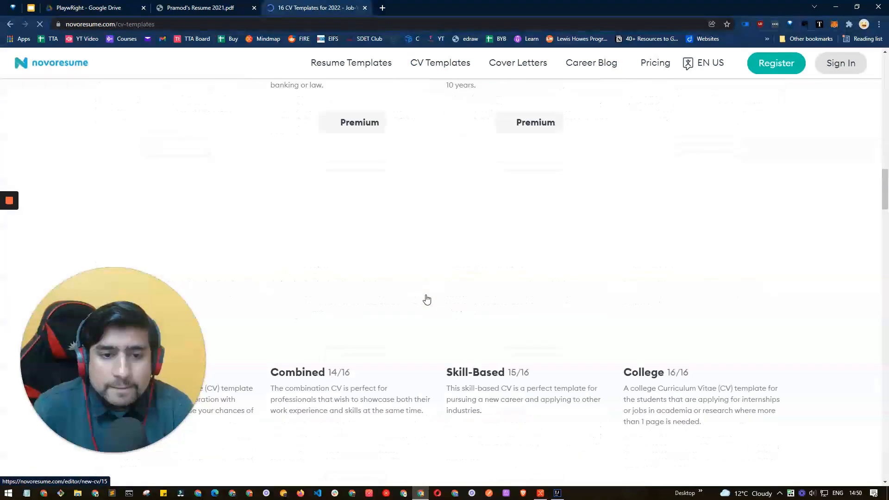
scroll("up", 3)
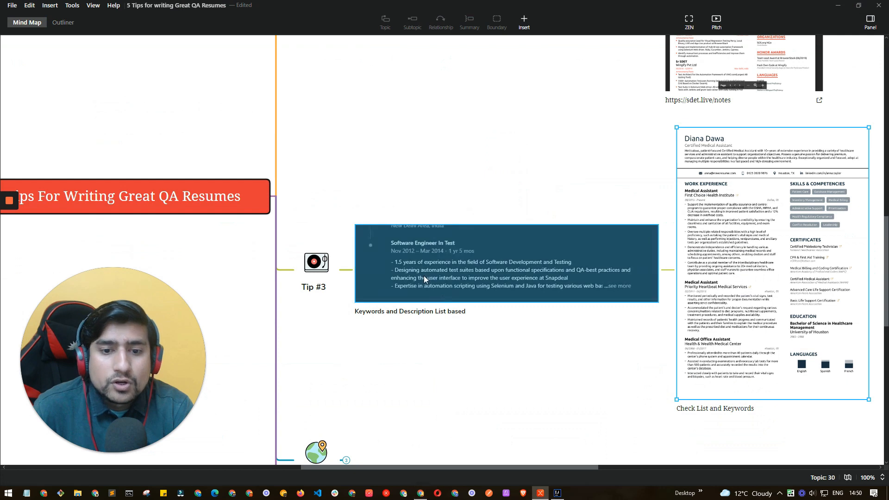
- Unfold Tip #4 and select the 7 Second Rule's hrdive source link
scroll("down", 3)
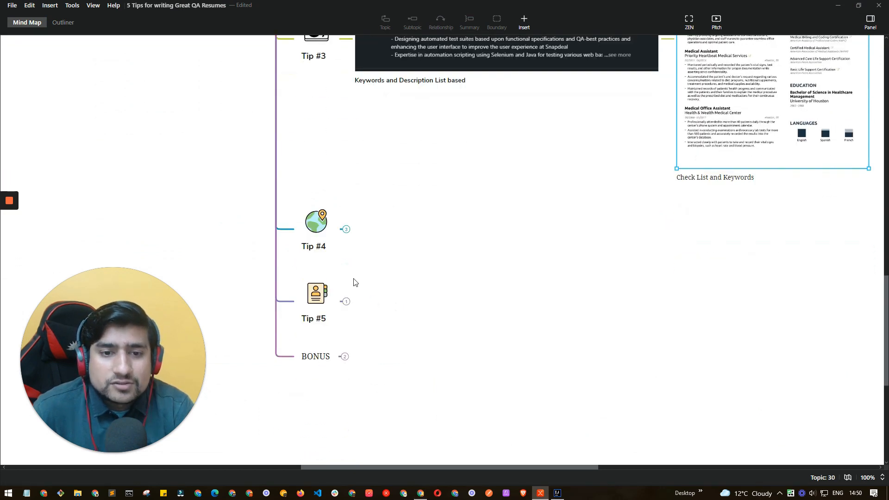
left_click(346, 228)
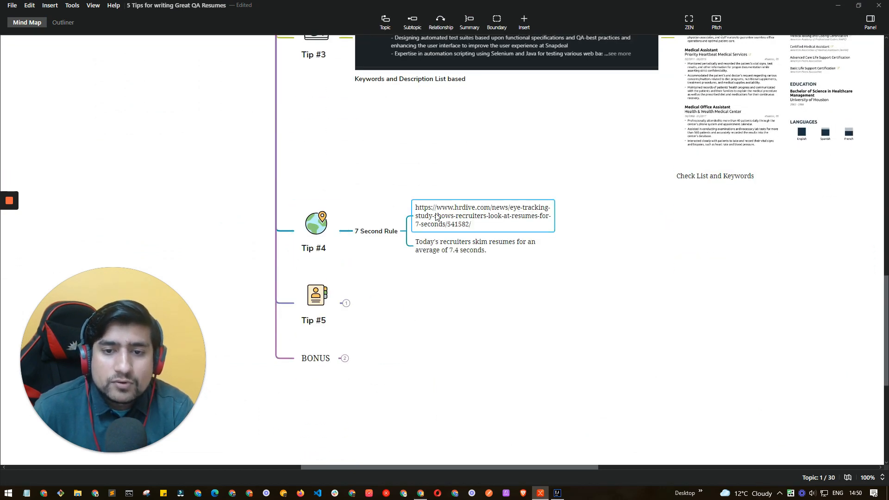
left_click(475, 246)
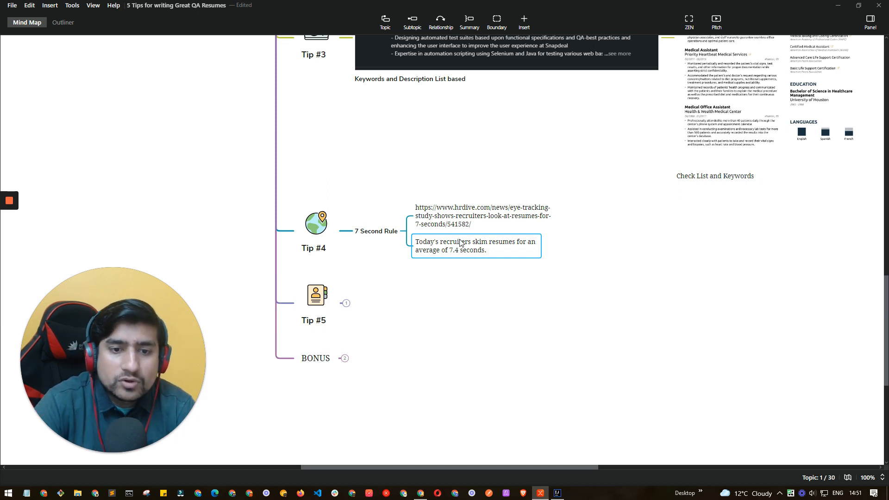
left_click(481, 216)
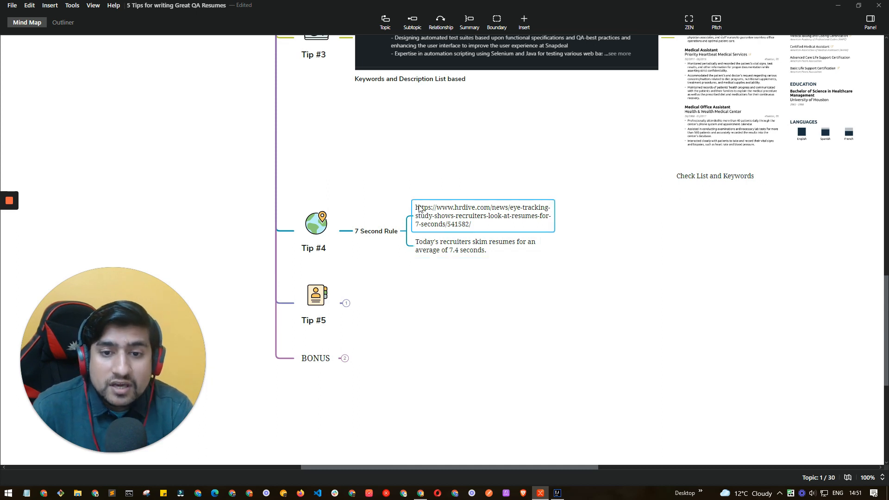
mouse_move(439, 214)
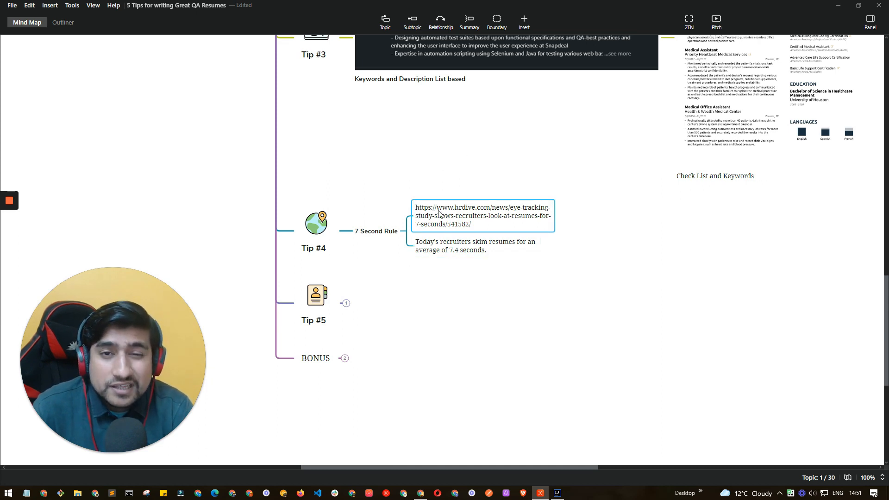
mouse_move(273, 212)
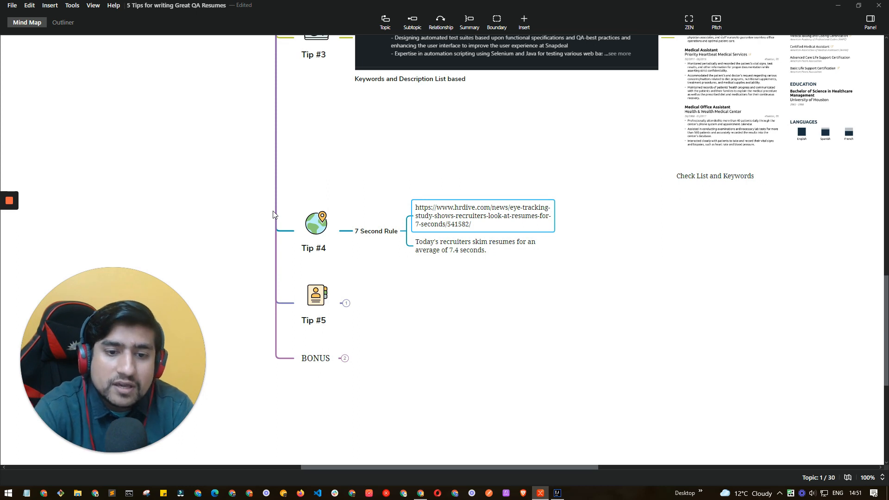
- Unfold Tip #5 to reveal its Experience, Stack, Numbers point
left_click(316, 295)
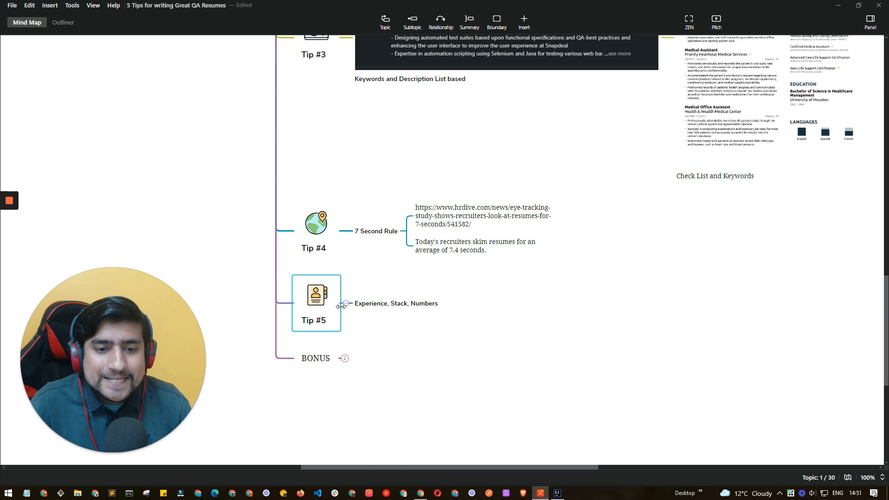
left_click(396, 304)
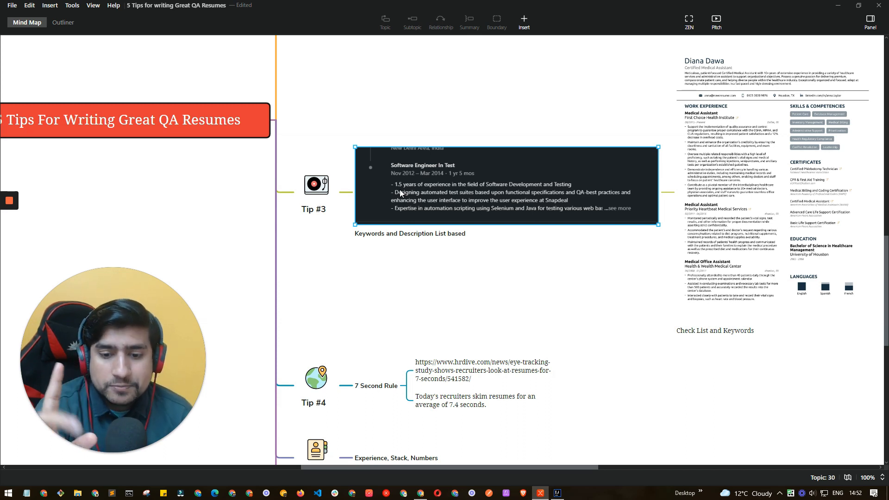
- Review the sample QA resume PDF in Chrome again, then return to the map at Tip #5
left_click(315, 7)
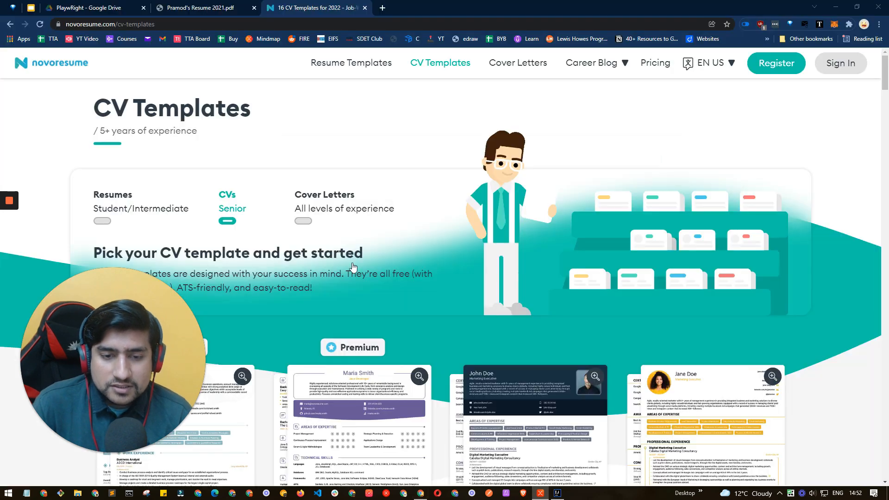
left_click(198, 8)
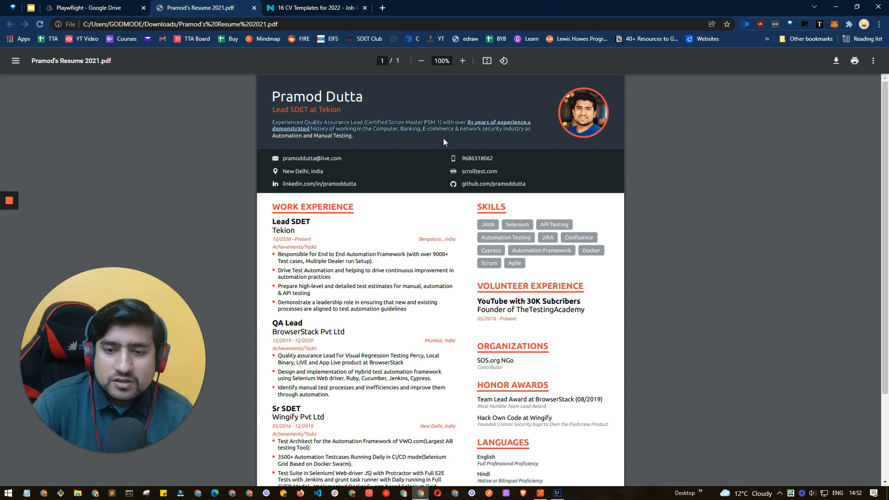
mouse_move(406, 115)
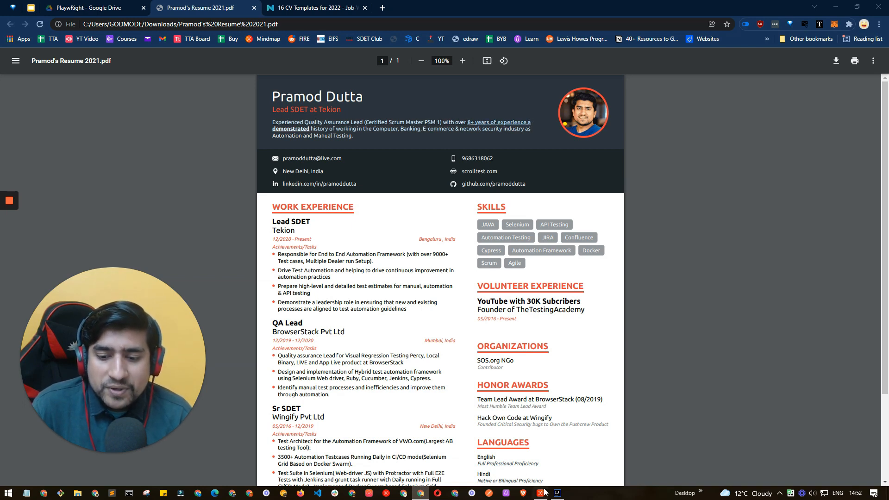
left_click(539, 493)
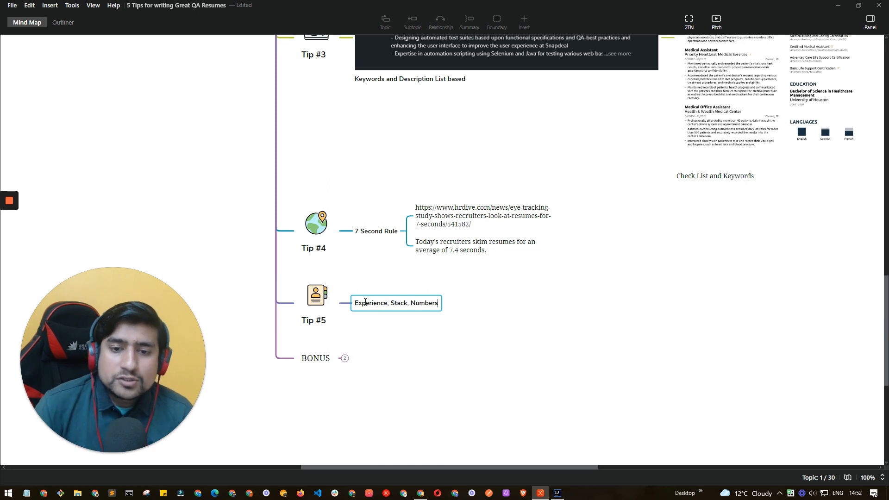
- Leave the Tip #5 subtopic and bring up novoresume's career blog Examples page
double_click(425, 302)
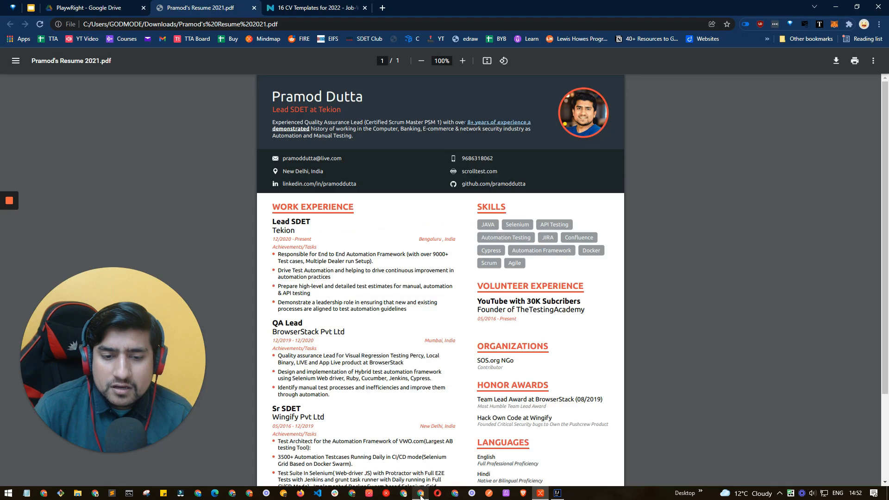
scroll("down", 3)
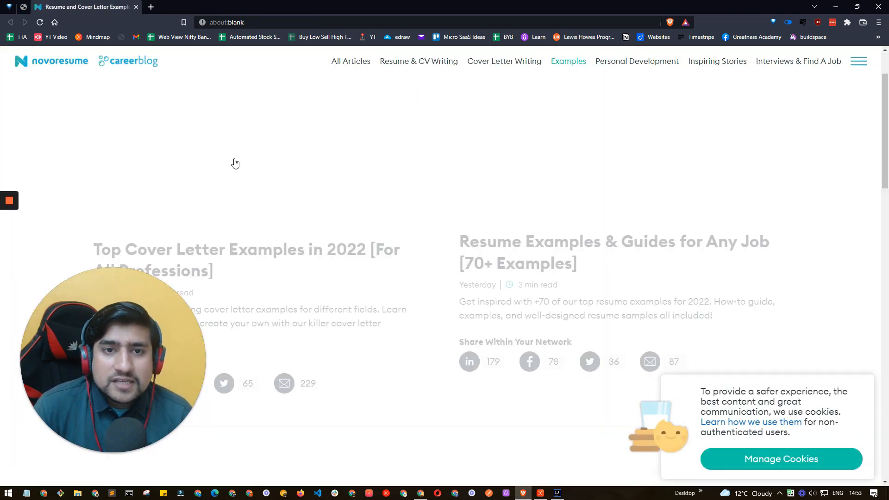
scroll("down", 3)
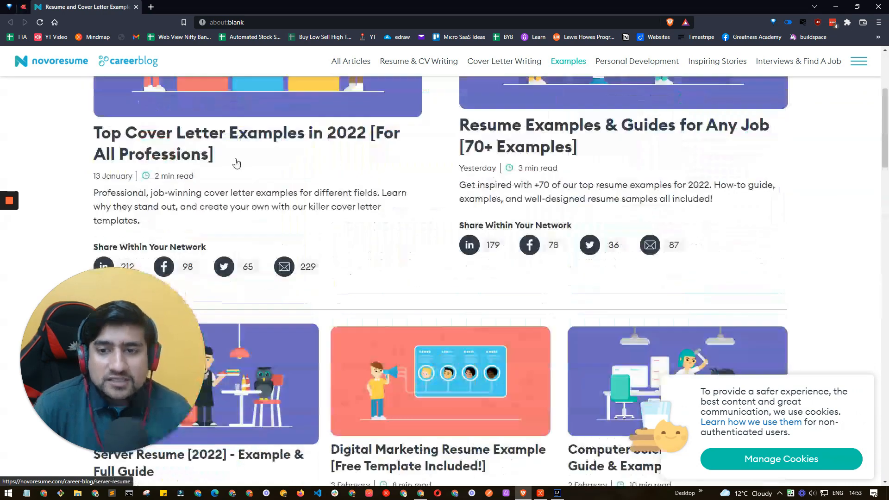
scroll("down", 3)
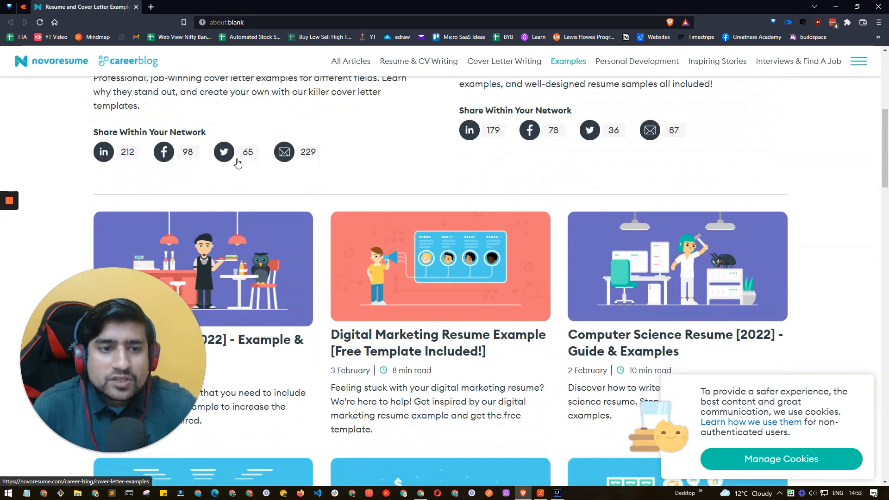
scroll("down", 3)
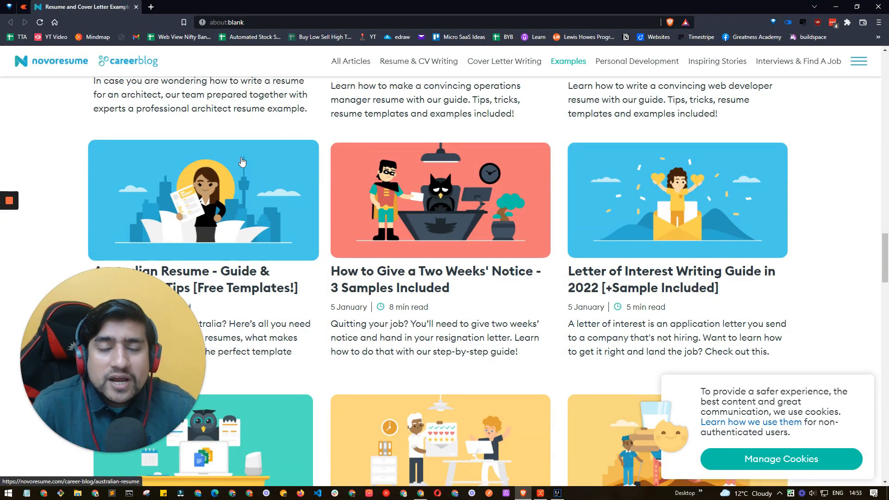
mouse_move(251, 152)
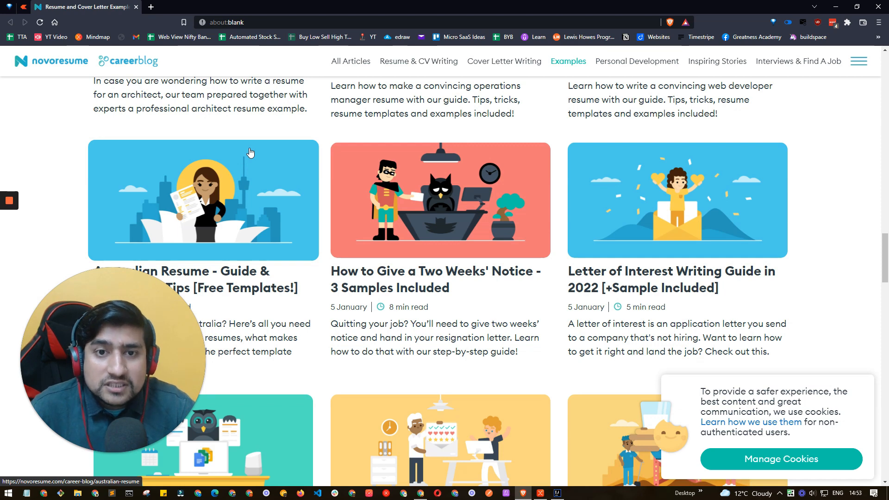
scroll("down", 3)
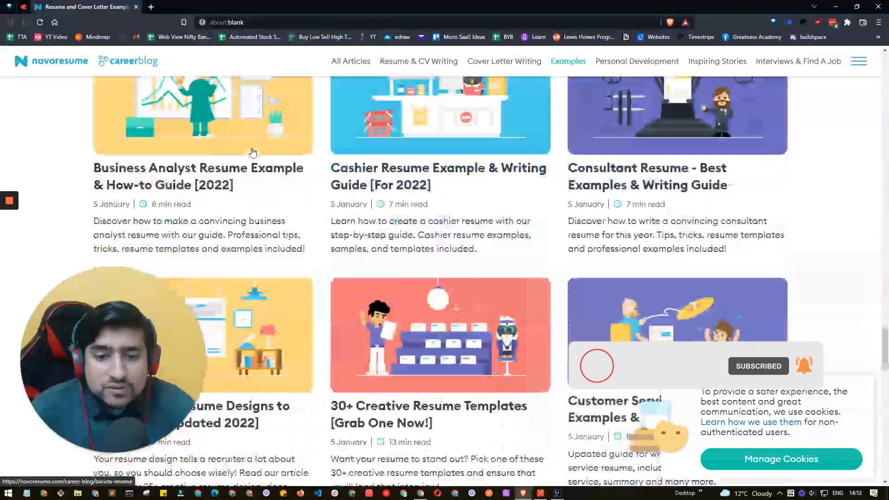
scroll("up", 3)
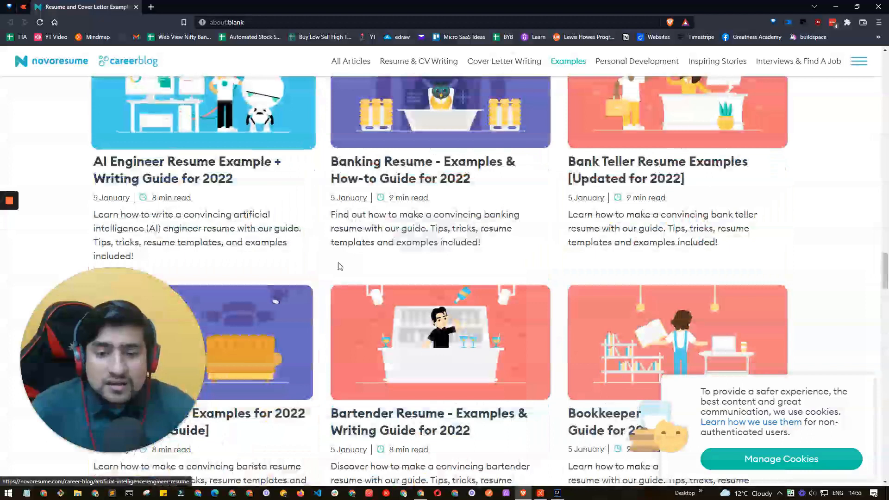